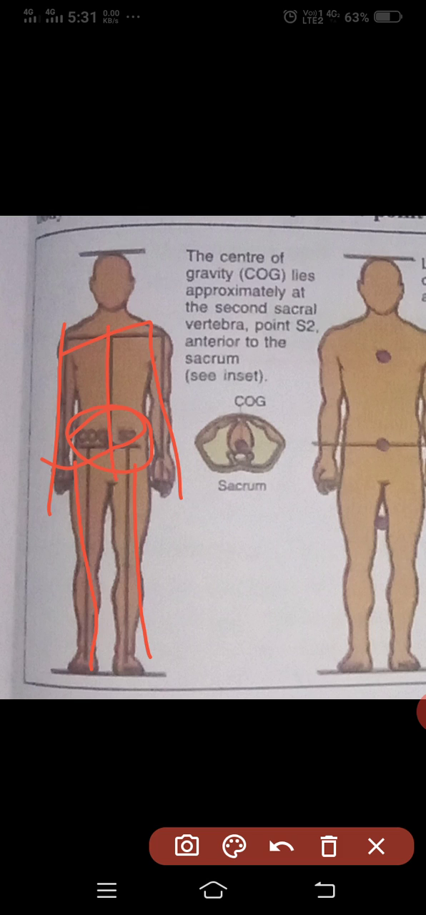
Draw a red line above the standing figure's head, then clear all drawings
drag(51, 251, 182, 253)
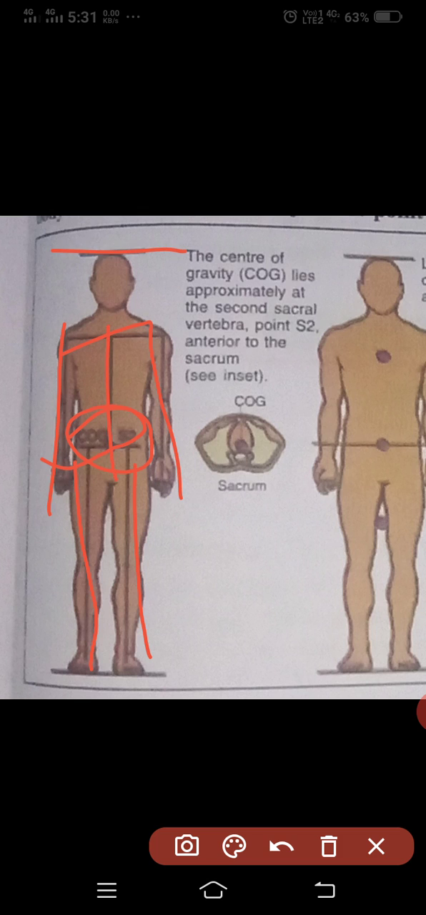
click(281, 846)
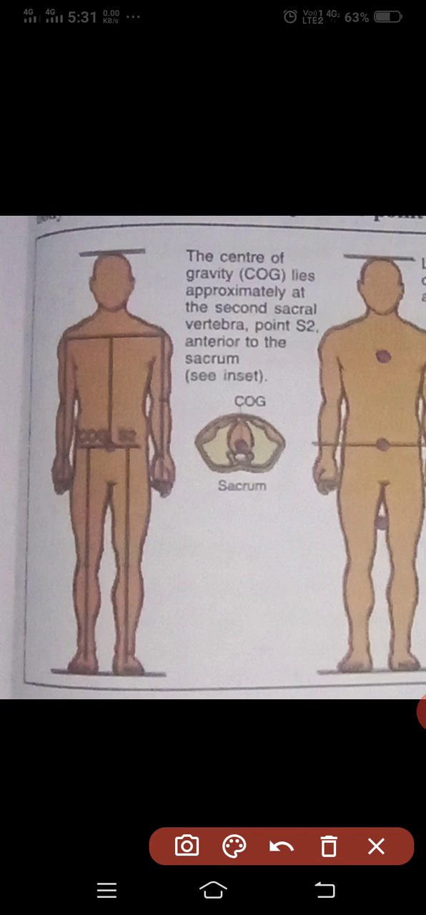
Sketch red lines across the bending figure and its hip, then wipe all markings
drag(325, 448, 408, 446)
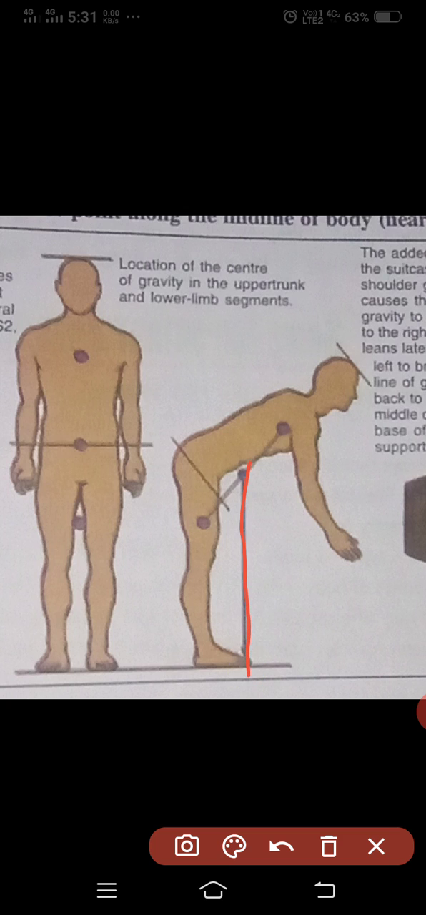
drag(169, 437, 228, 507)
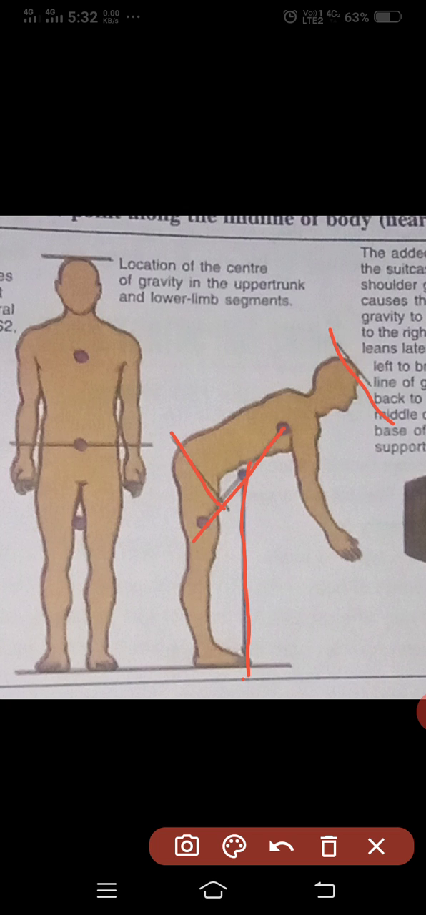
click(281, 846)
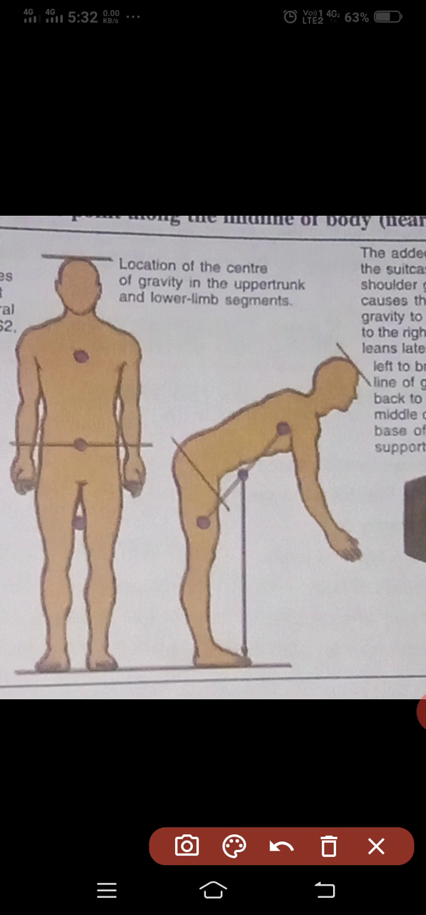